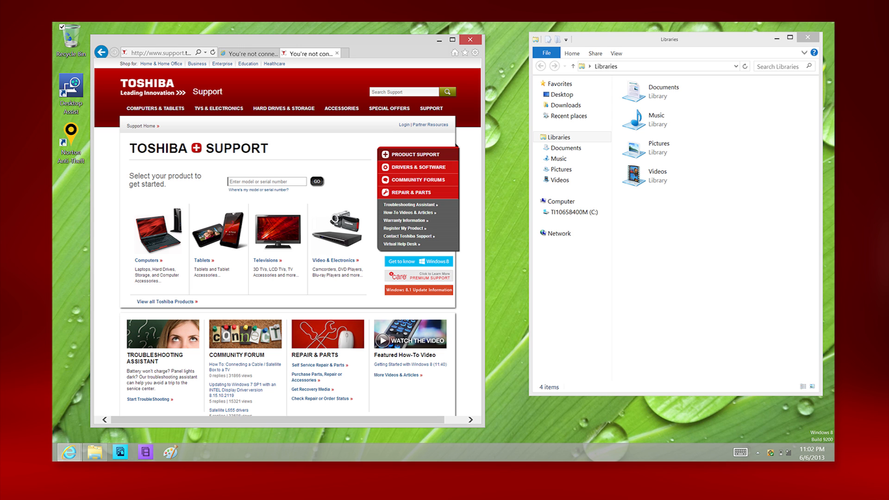
Make the Toshiba Support browser window active and capture only it with Alt+Print Screen
click(808, 37)
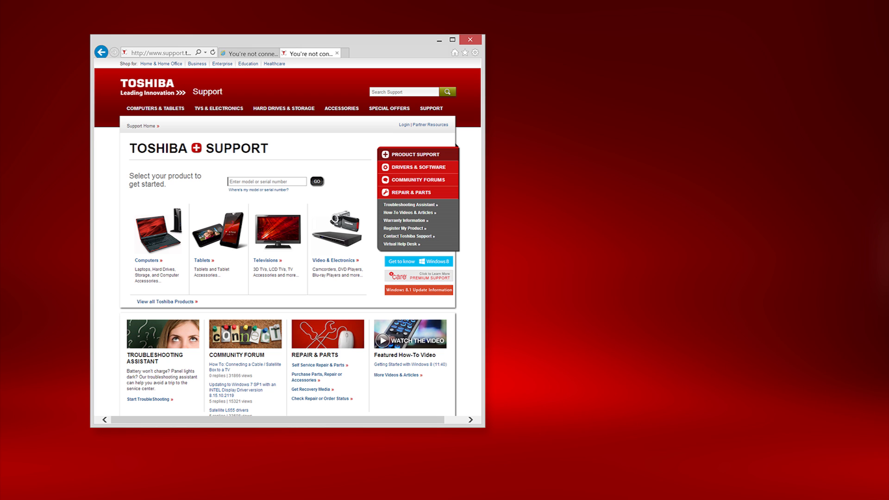
Capture the full screen with Win+PrtScn and reach the Pictures > Screenshots folder holding one item
key(Win)
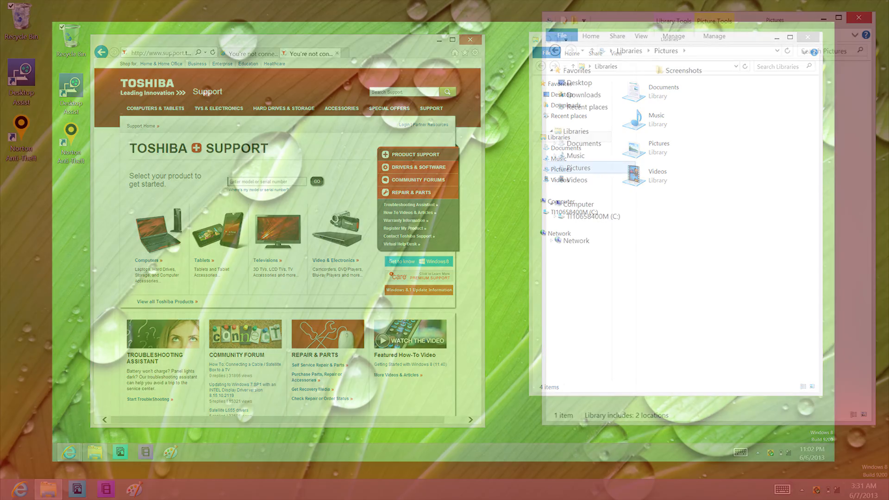
click(470, 39)
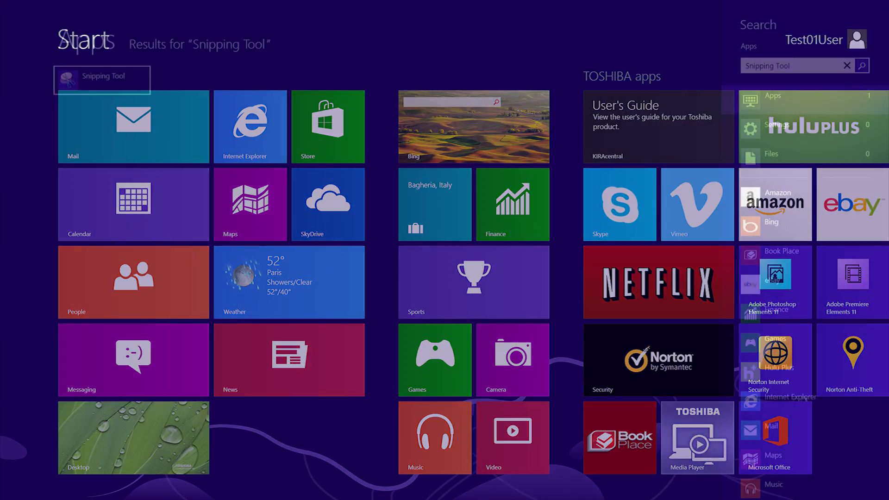
Launch Snipping Tool from the Start search and snip just the Toshiba Support browser window
click(772, 96)
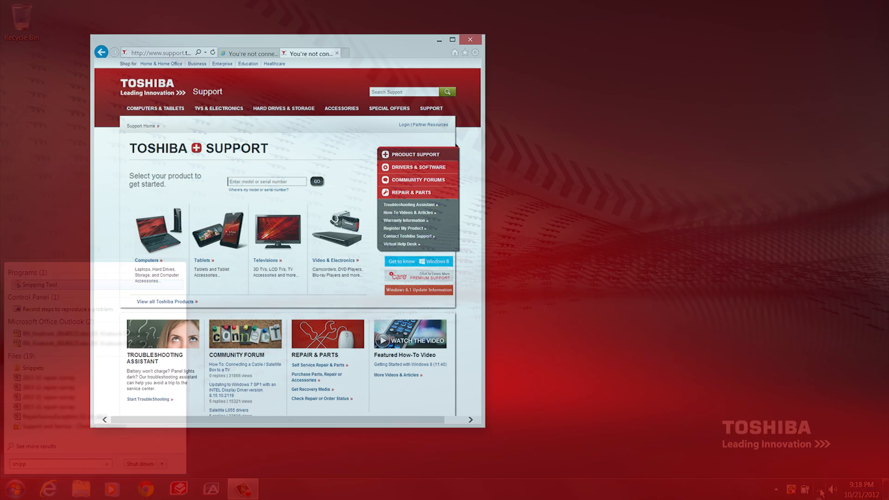
click(283, 227)
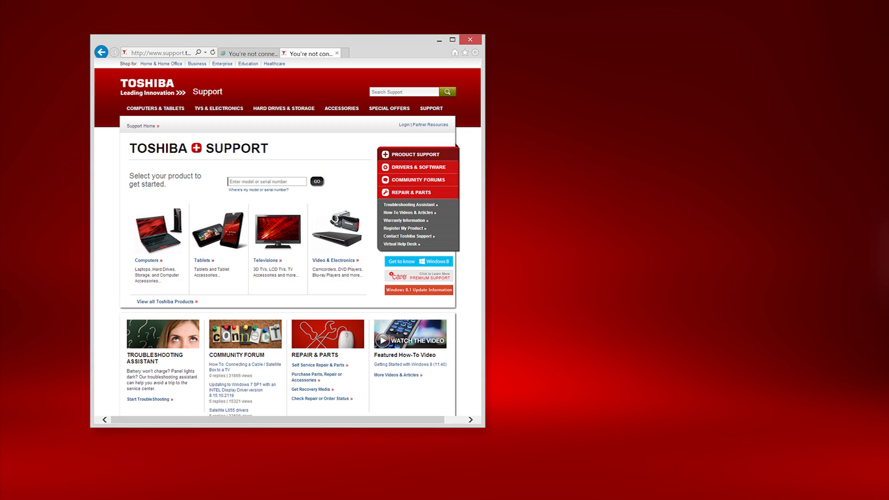